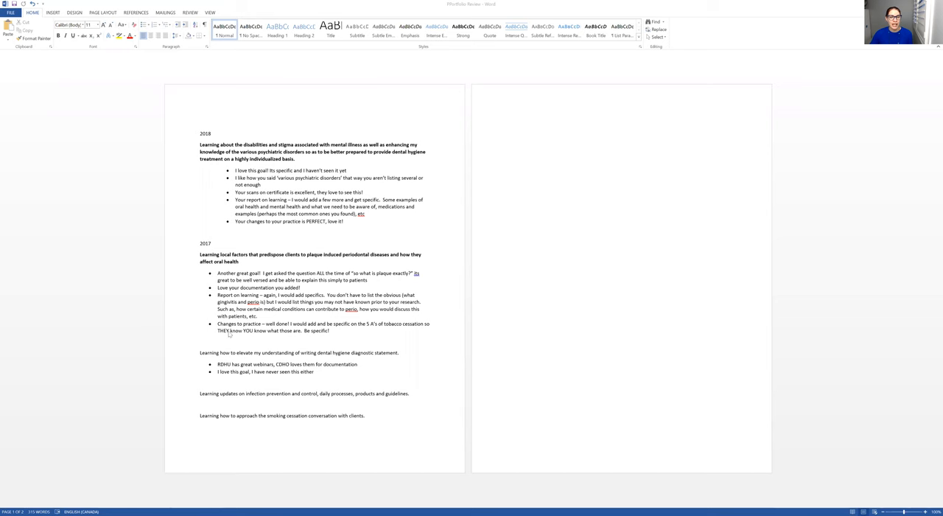
pyautogui.moveTo(341, 160)
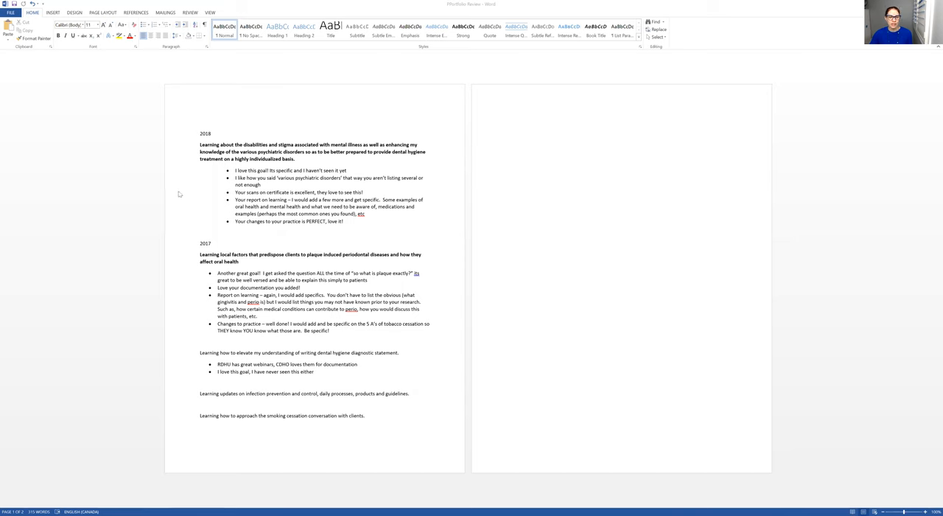
pyautogui.moveTo(234, 124)
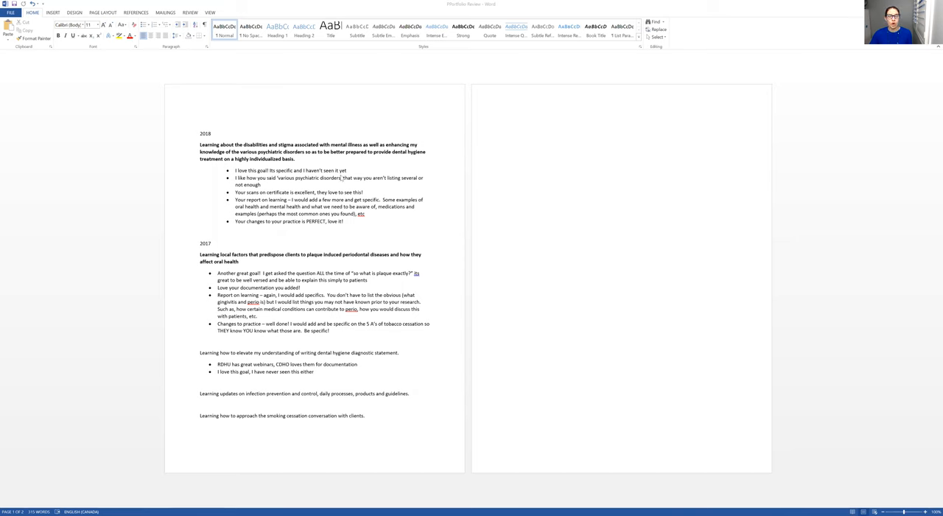
pyautogui.moveTo(352, 223)
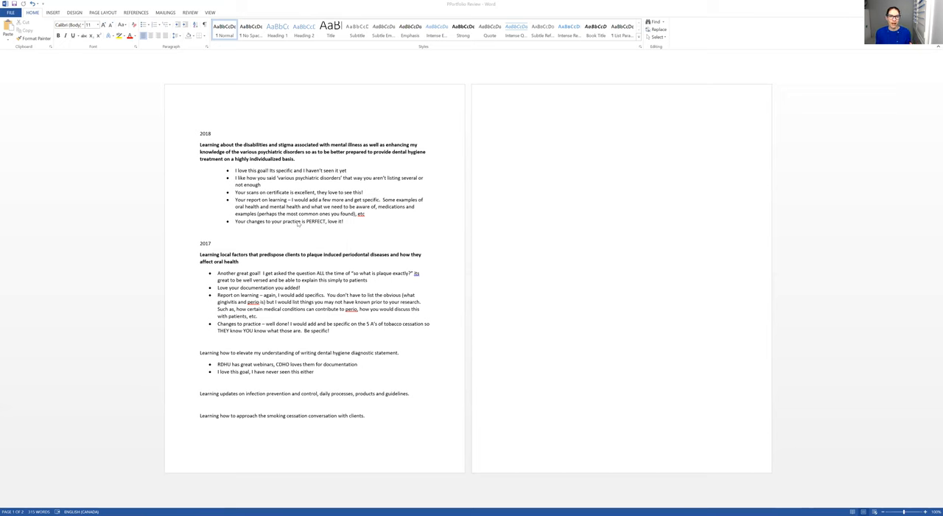
pyautogui.moveTo(236, 109)
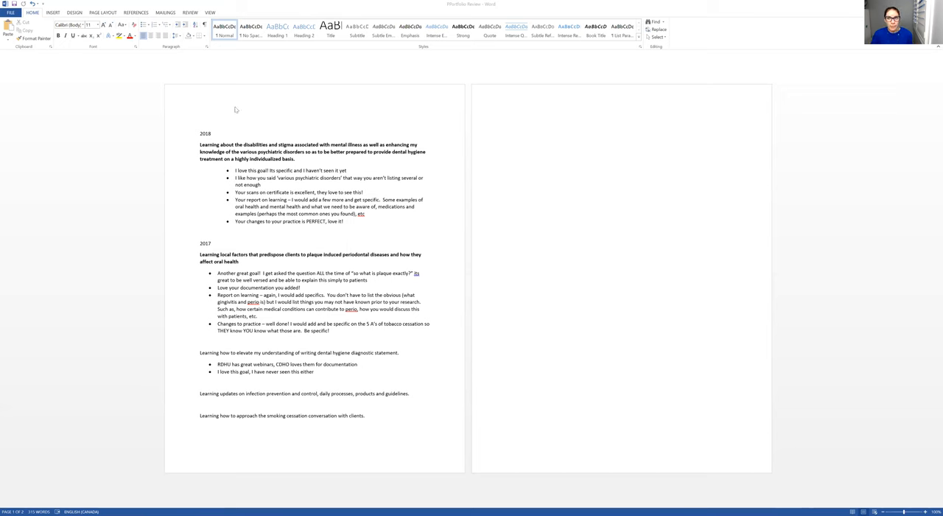